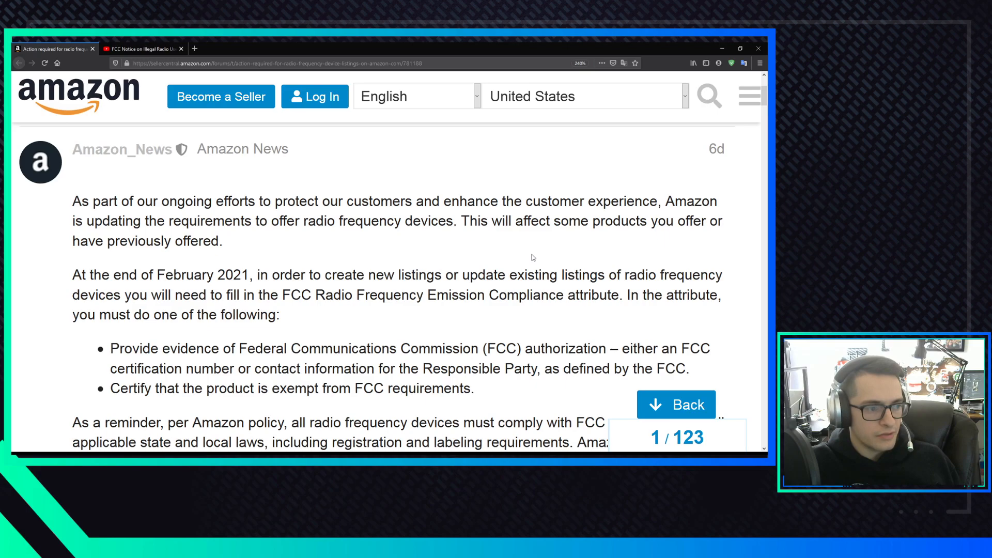
mouse_move(545, 258)
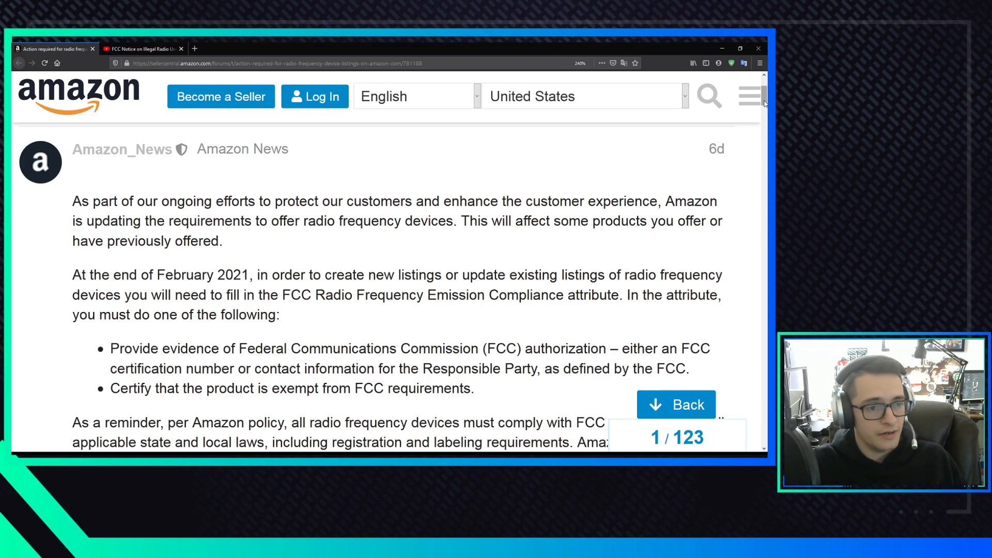
Scroll the announcement down to the 'You may not be aware…' paragraph on FCC radio frequency devices
scroll(down, 3)
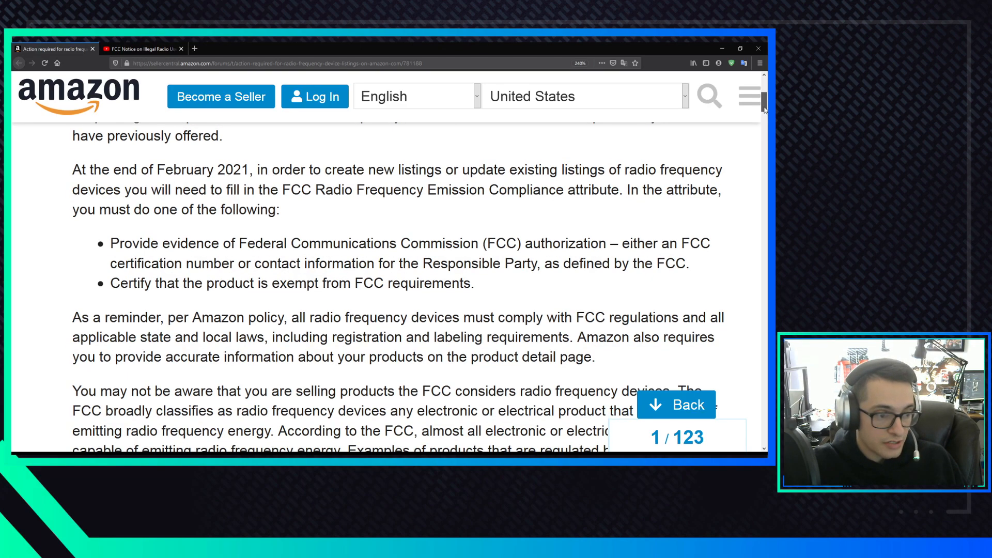
scroll(down, 3)
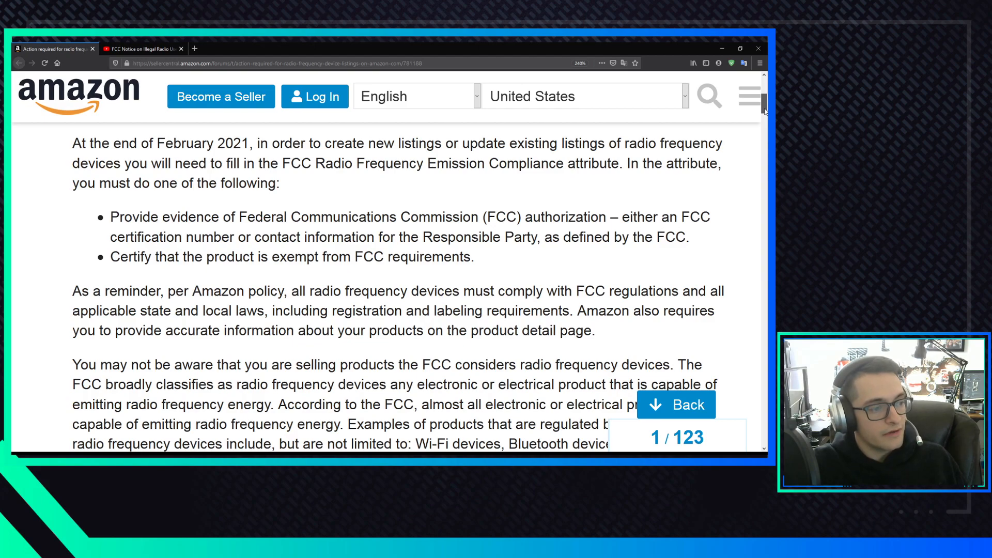
scroll(down, 3)
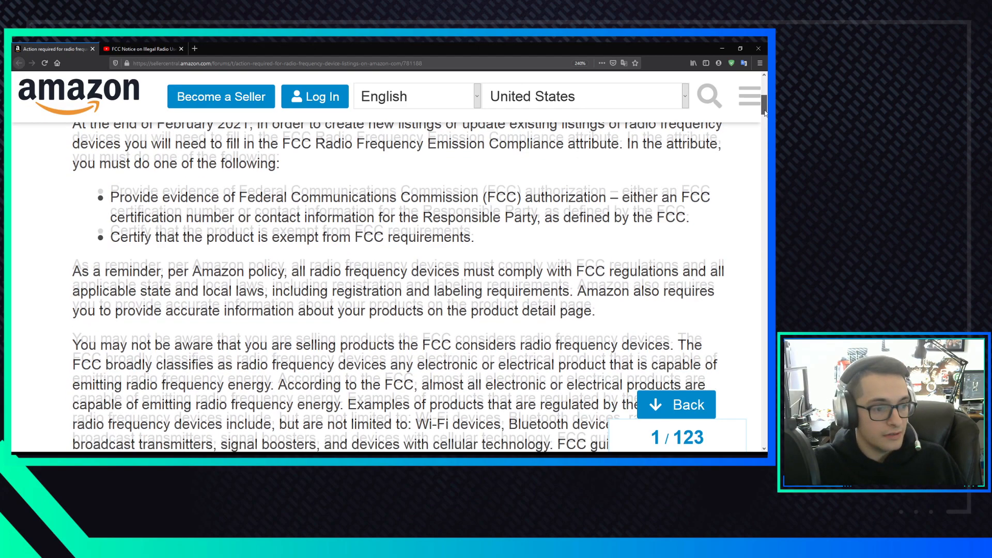
Scroll to the closing lines with the Equipment Authorization – RF Device and Radio Frequency Devices policy links
scroll(down, 3)
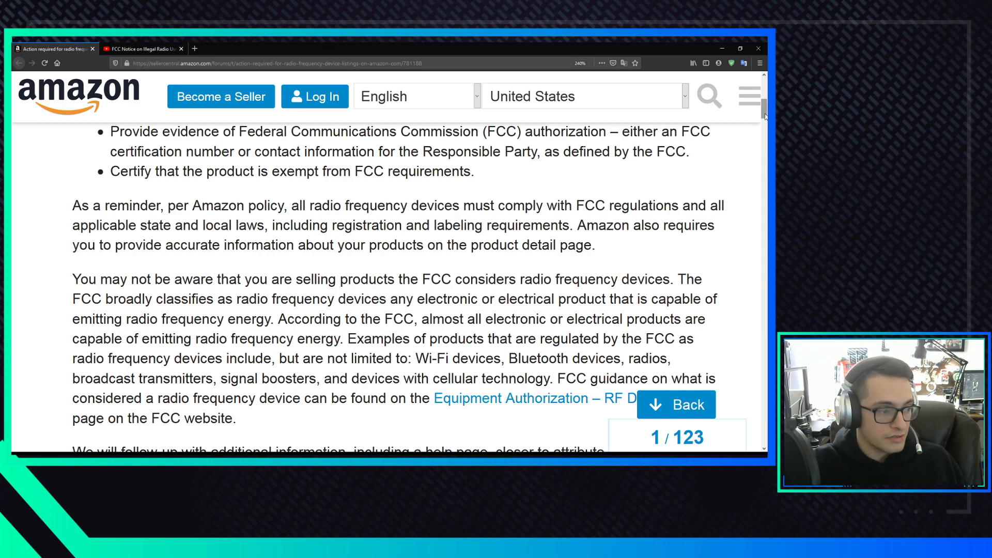
scroll(down, 3)
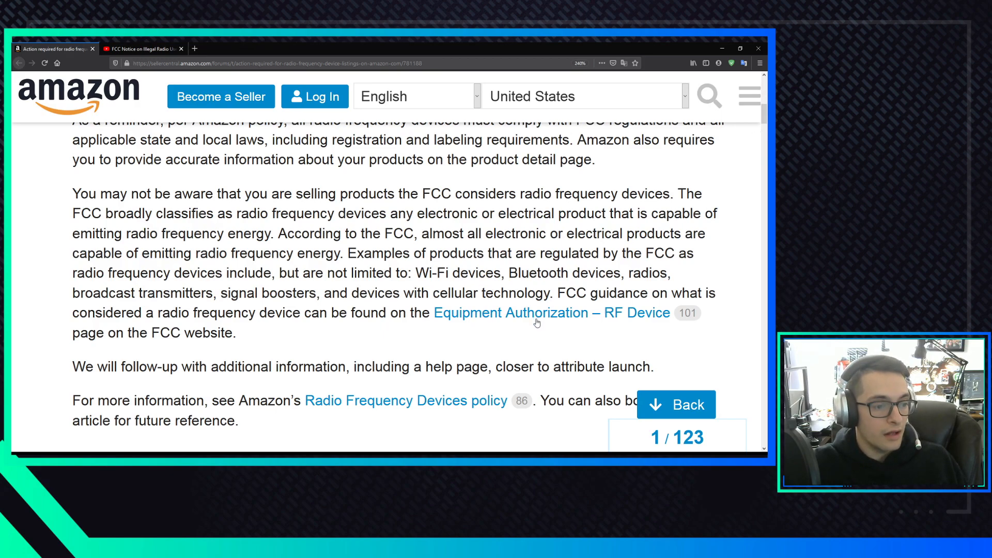
Scroll from the post's opening back down to the RF Device link paragraph and the 6 Replies section
scroll(down, 3)
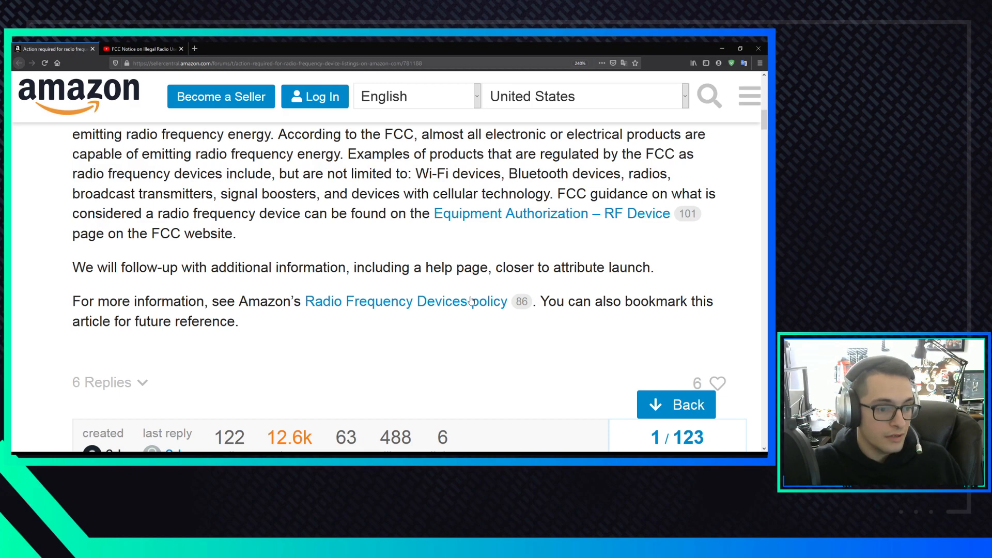
mouse_move(484, 308)
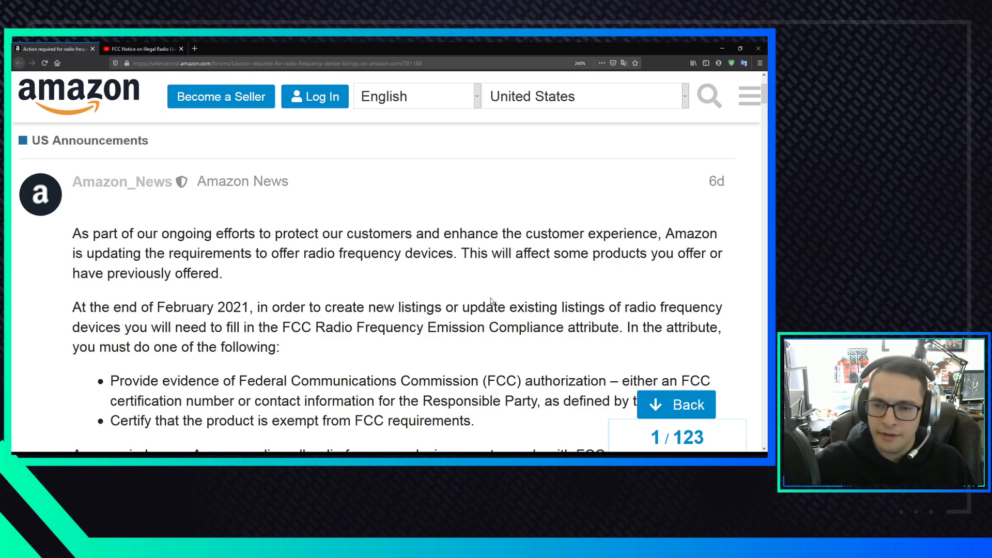
scroll(down, 3)
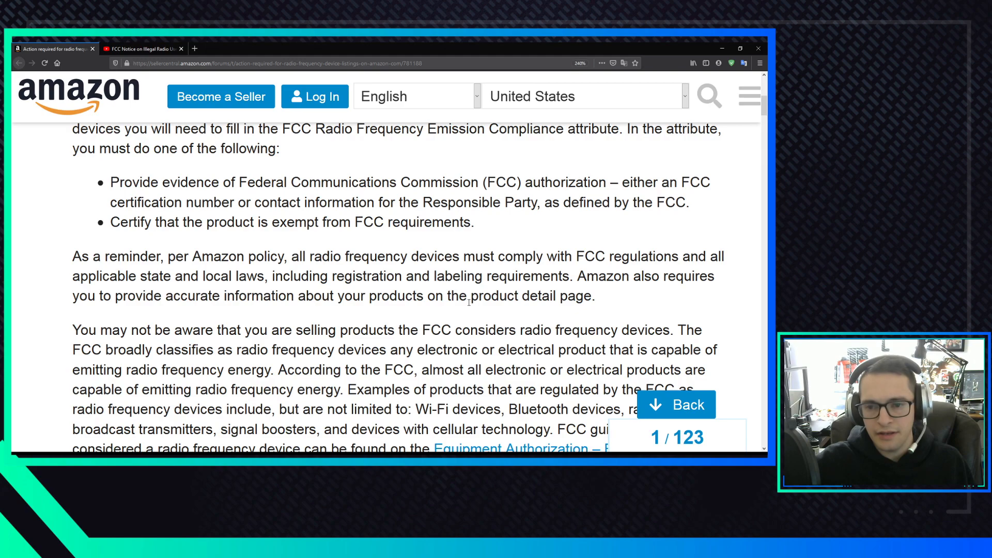
scroll(down, 3)
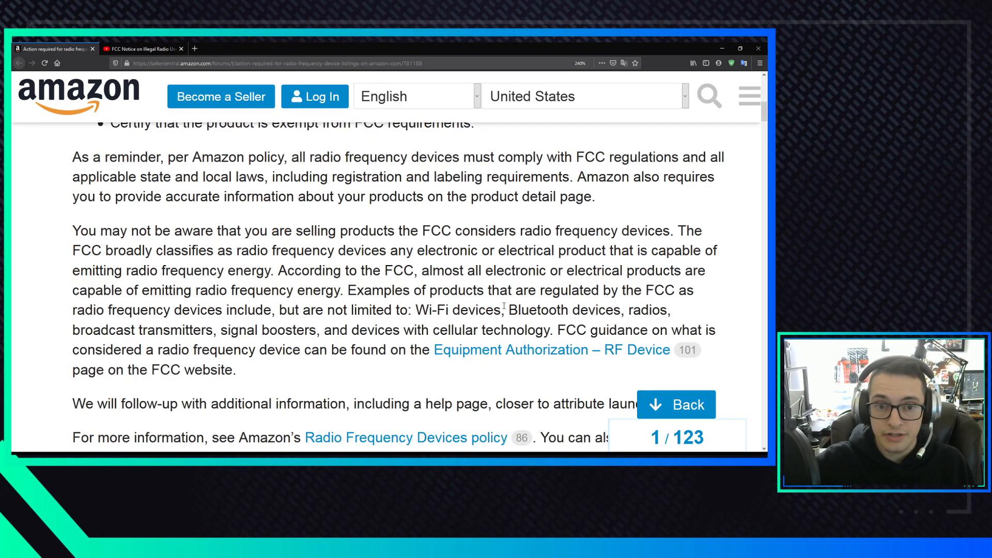
scroll(down, 3)
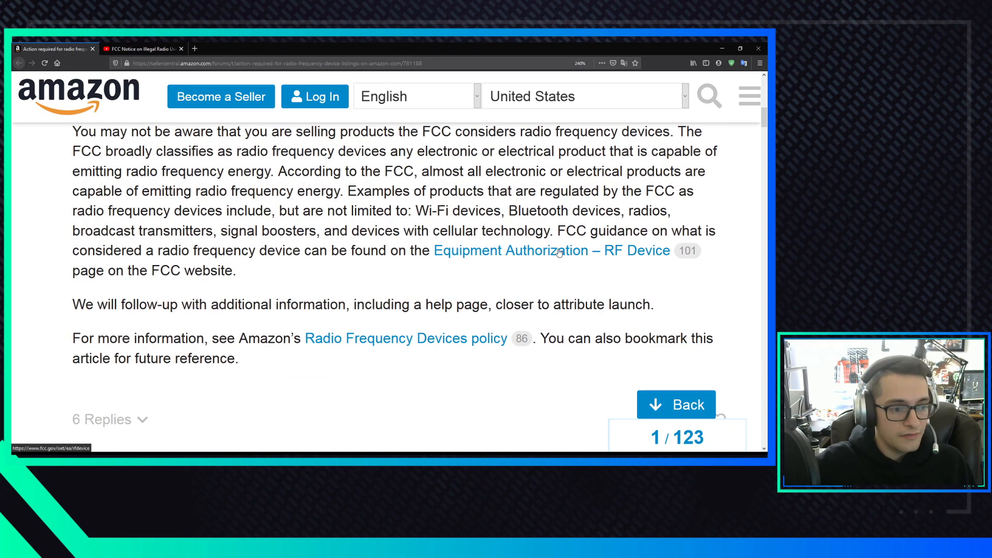
mouse_move(528, 254)
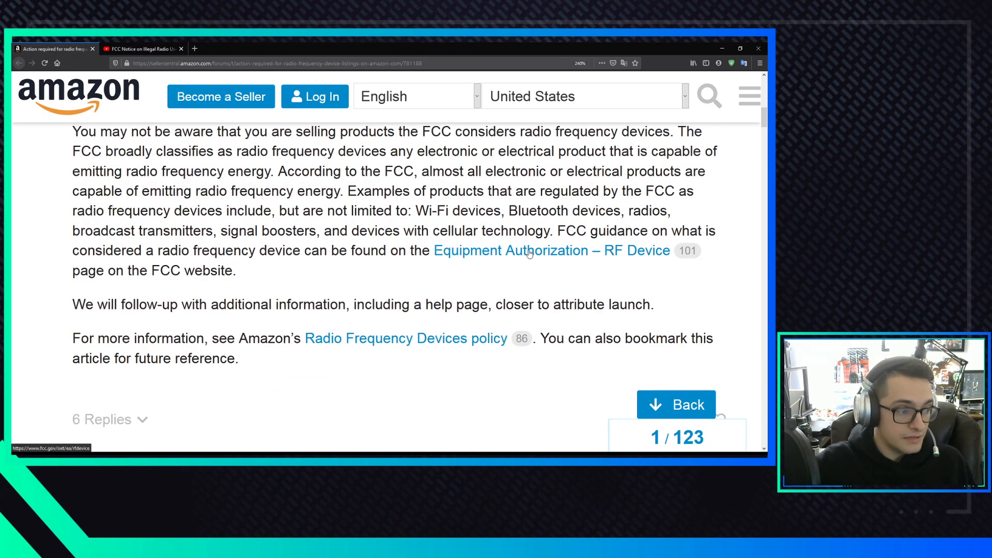
Follow the Equipment Authorization – RF Device link to the FCC page's 'What is an RF Device?' section
click(513, 250)
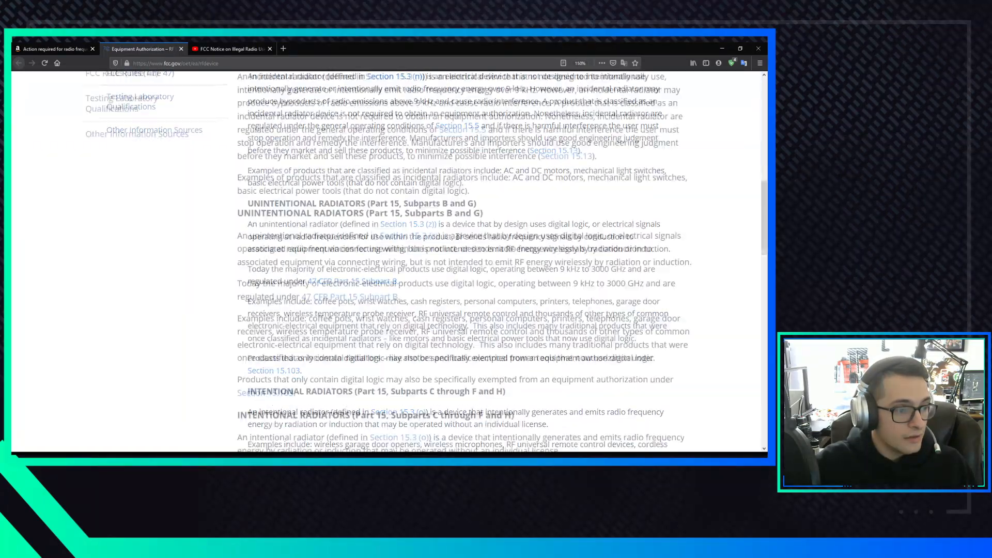
scroll(down, 3)
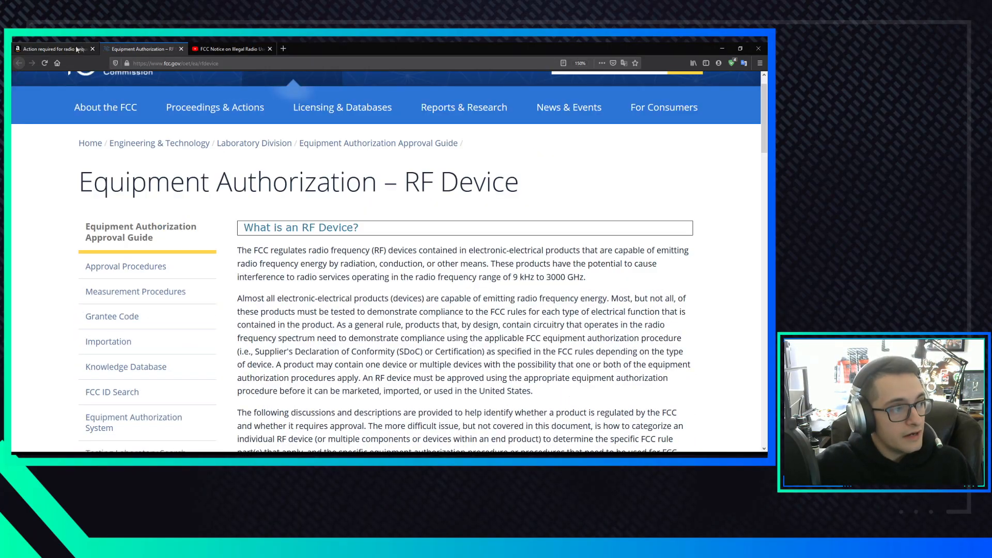
Switch to the first tab to return to the Amazon announcement's title and opening paragraphs
click(54, 48)
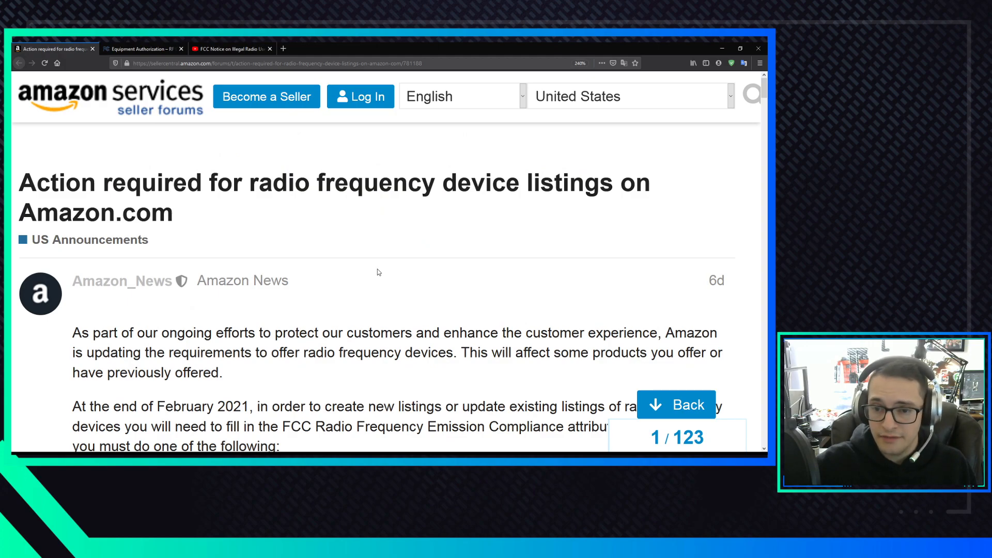
scroll(down, 3)
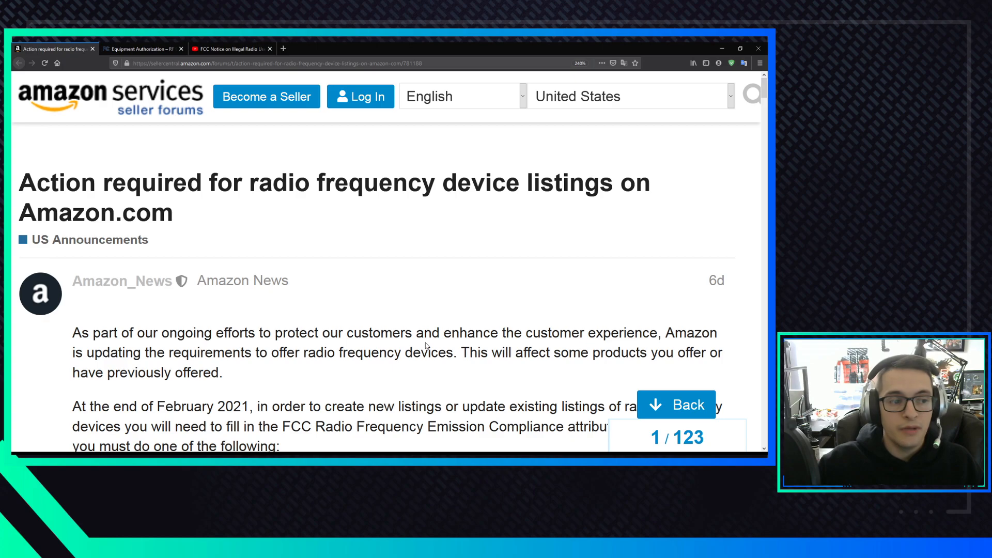
Scroll down again to the paragraph with the Equipment Authorization – RF Device link
scroll(down, 3)
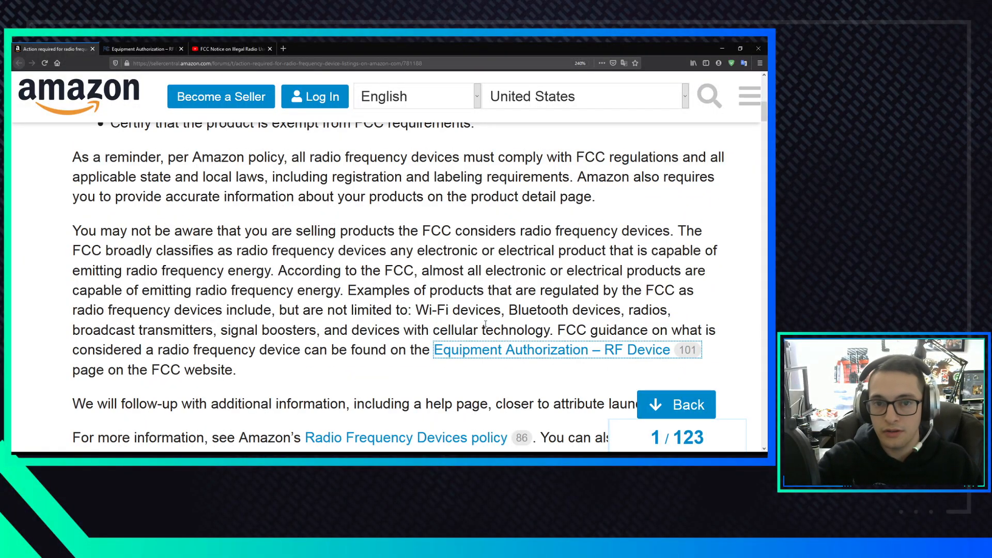
mouse_move(498, 285)
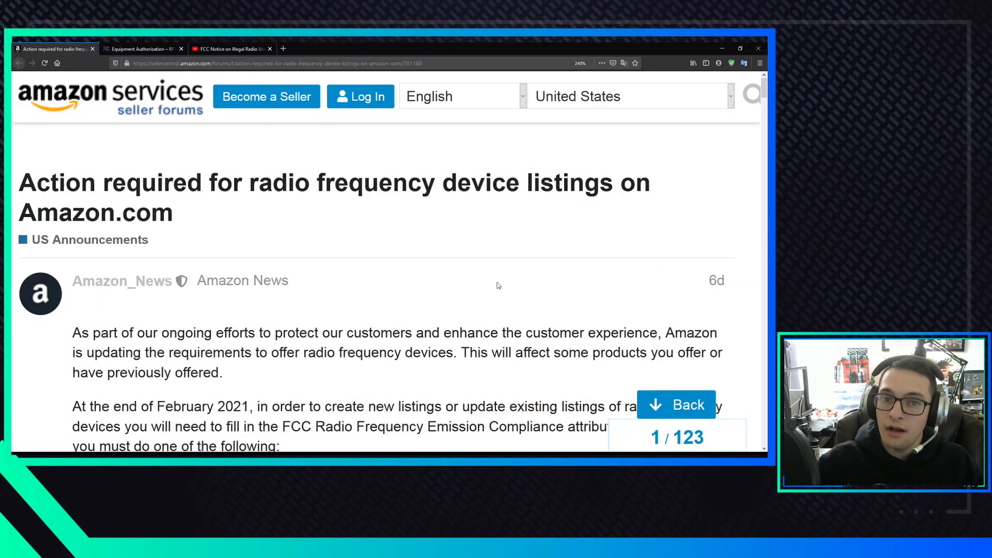
mouse_move(635, 285)
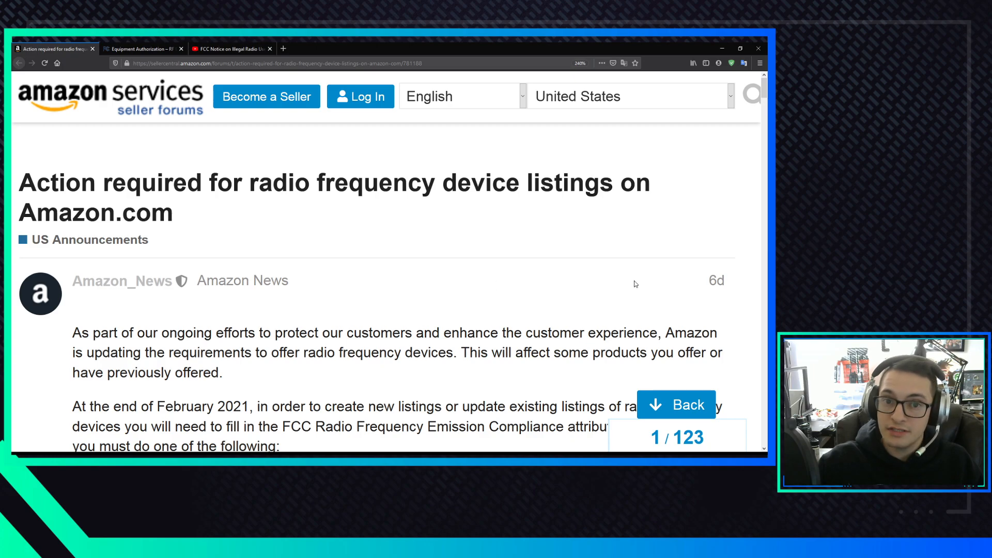